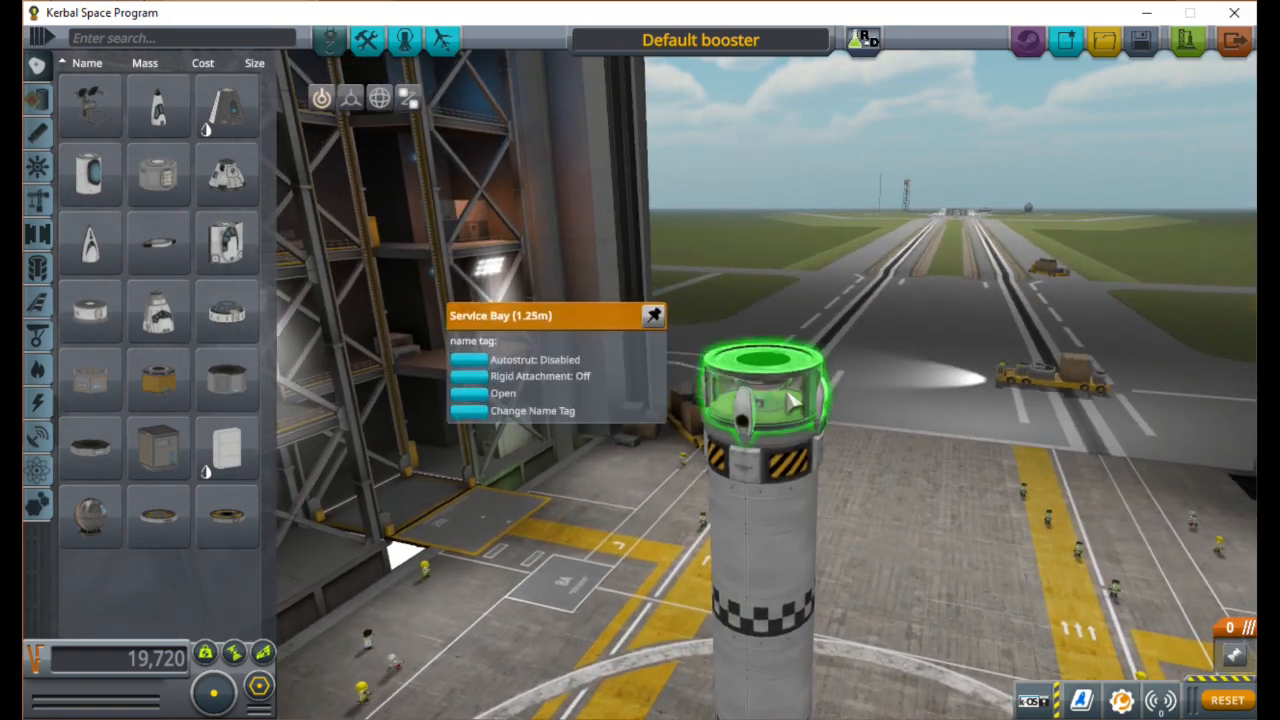
Dismiss the Service Bay details to see the whole Default booster in the VAB.
{"action": "left_click", "coordinate": [502, 393]}
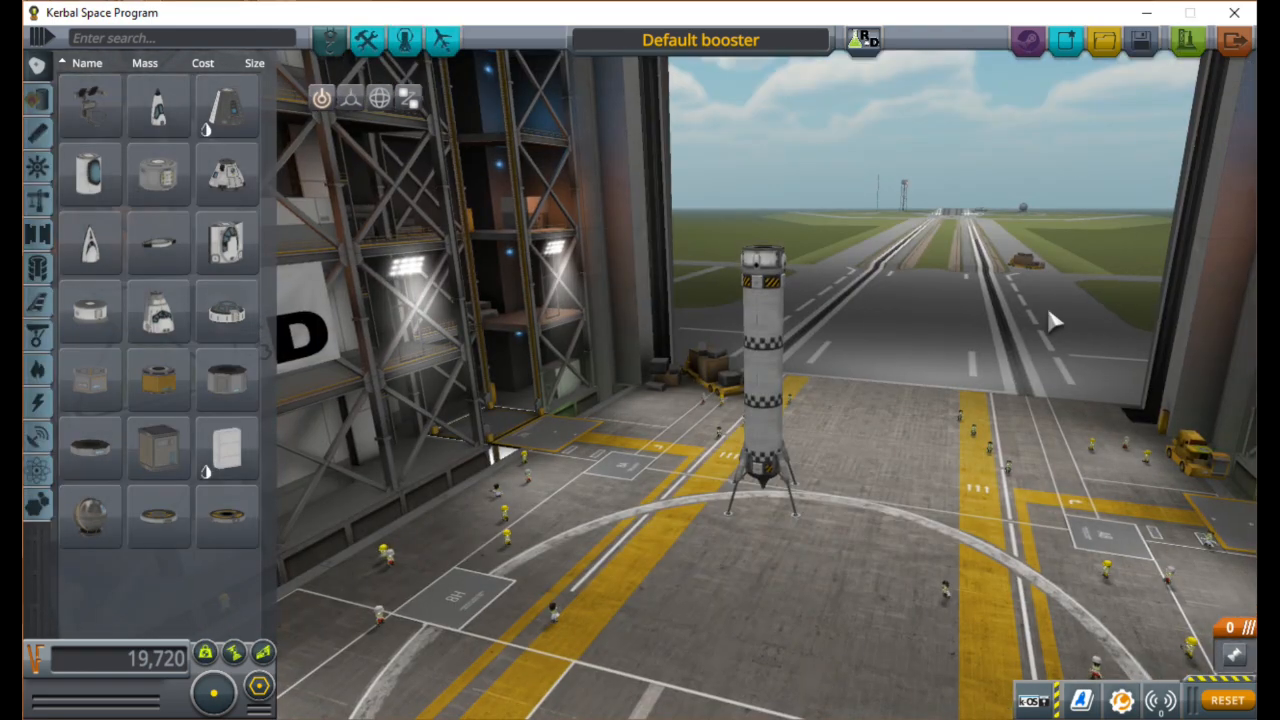
{"action": "mouse_move", "coordinate": [1192, 120]}
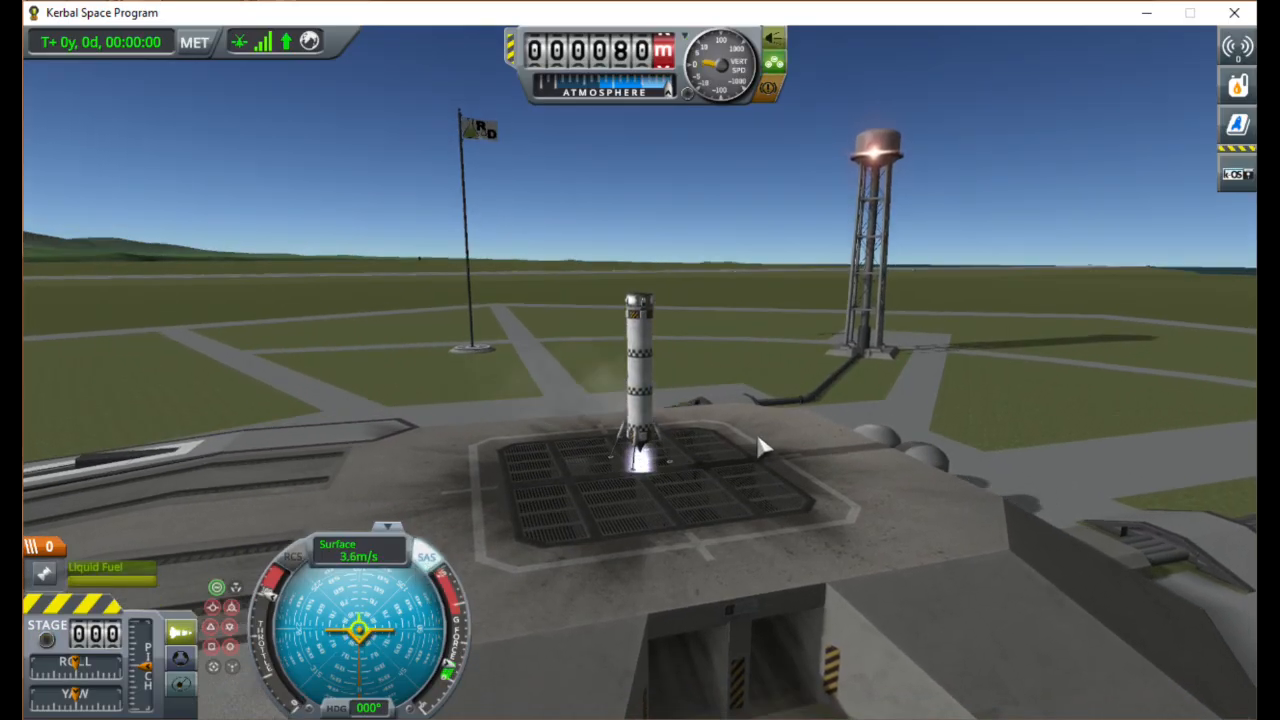
Stage the Default booster with Space to fire its engine.
{"action": "key", "text": "space"}
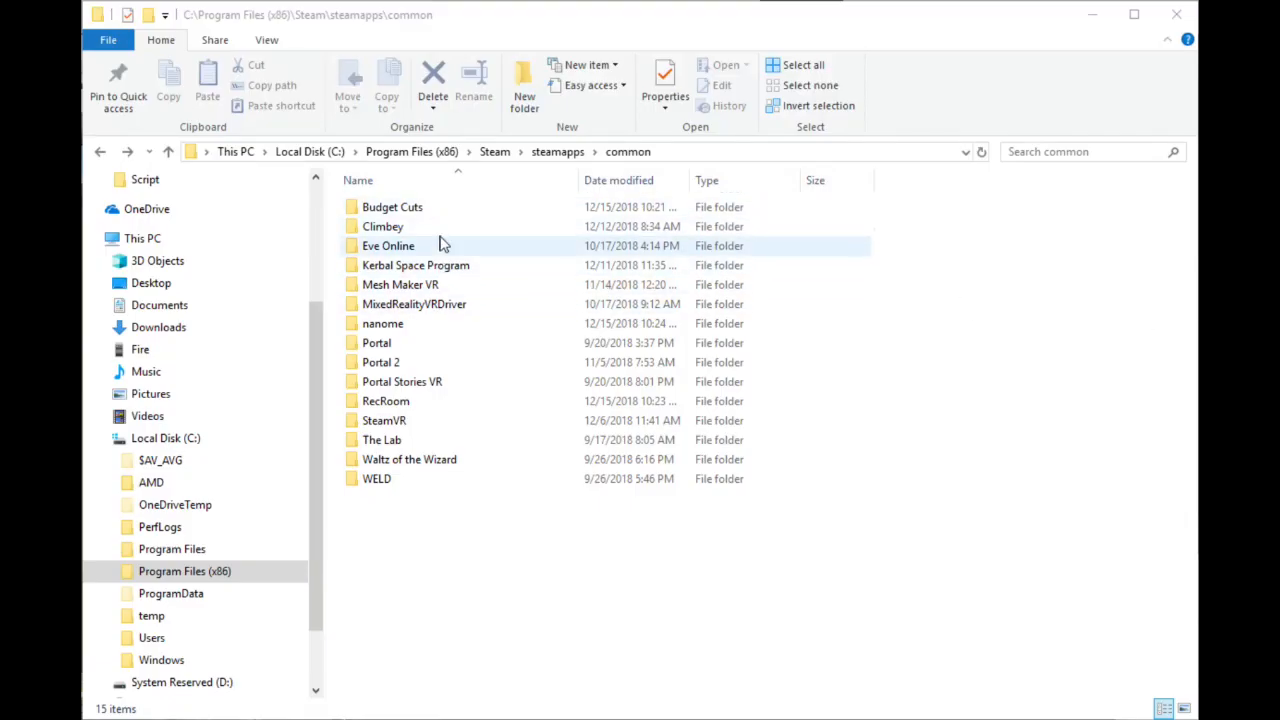
Navigate into Kerbal Space Program > Ships > Script.
{"action": "double_click", "coordinate": [415, 265]}
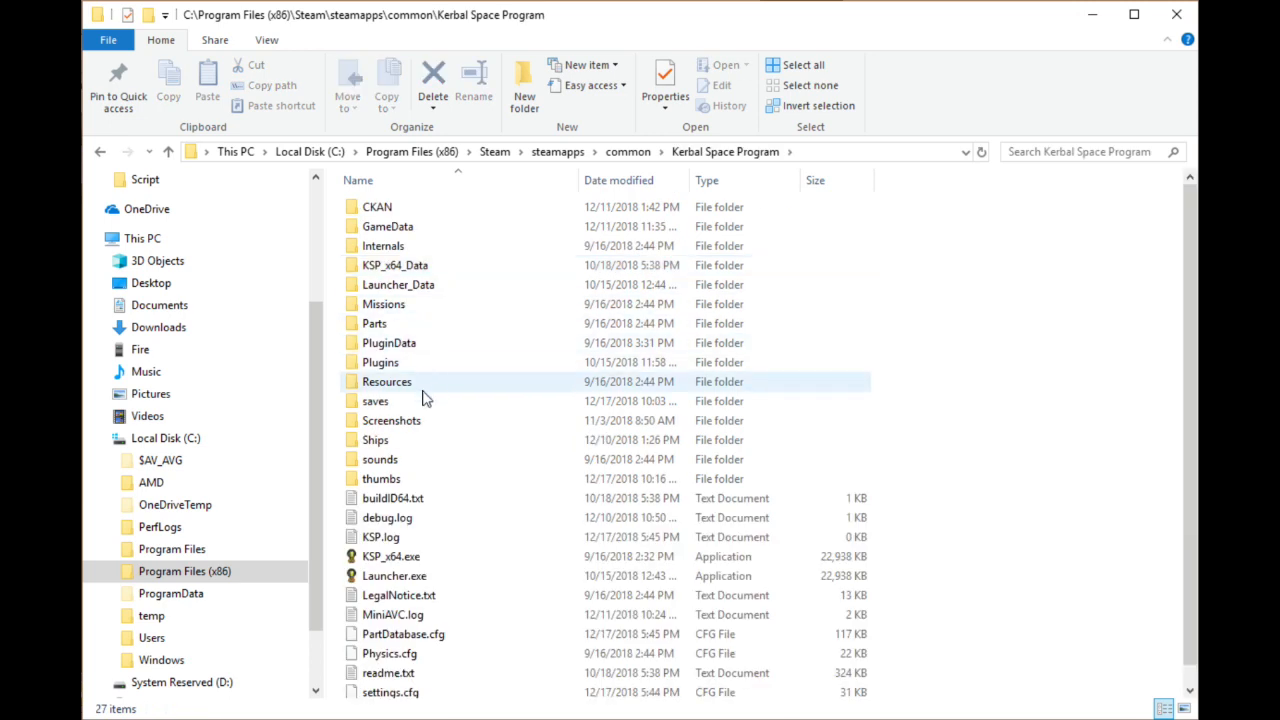
{"action": "double_click", "coordinate": [382, 439]}
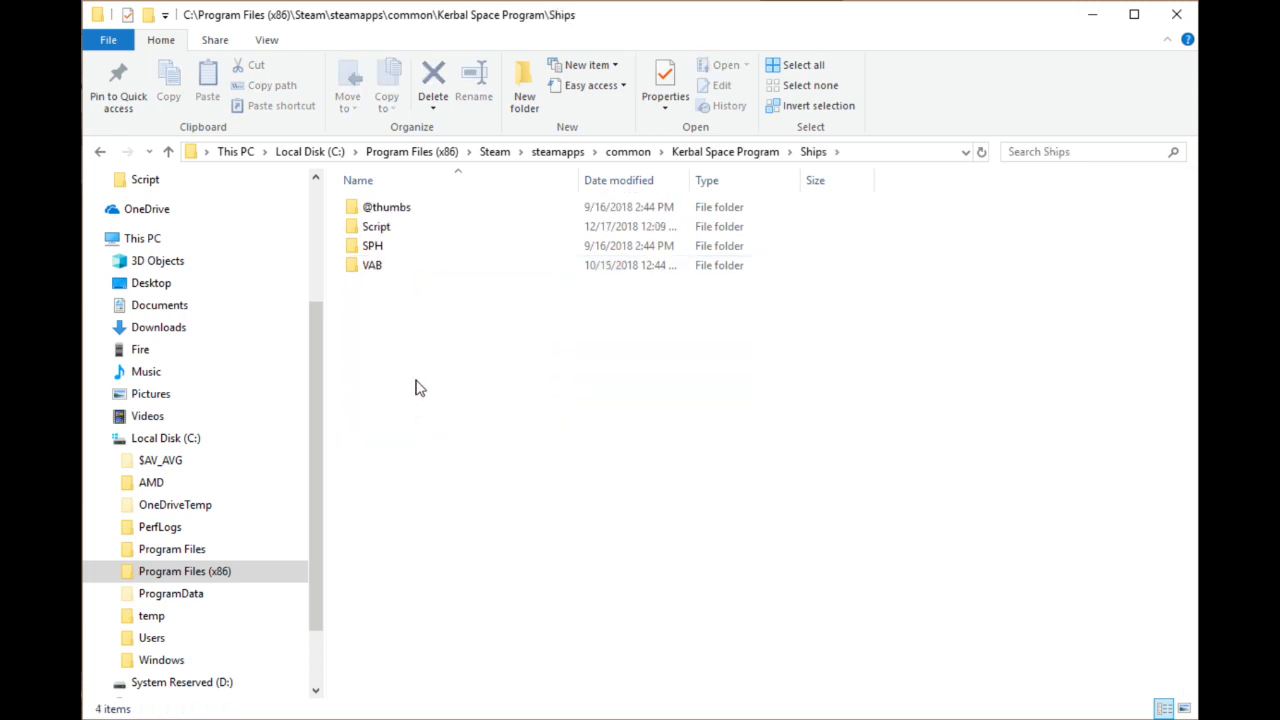
{"action": "double_click", "coordinate": [377, 226]}
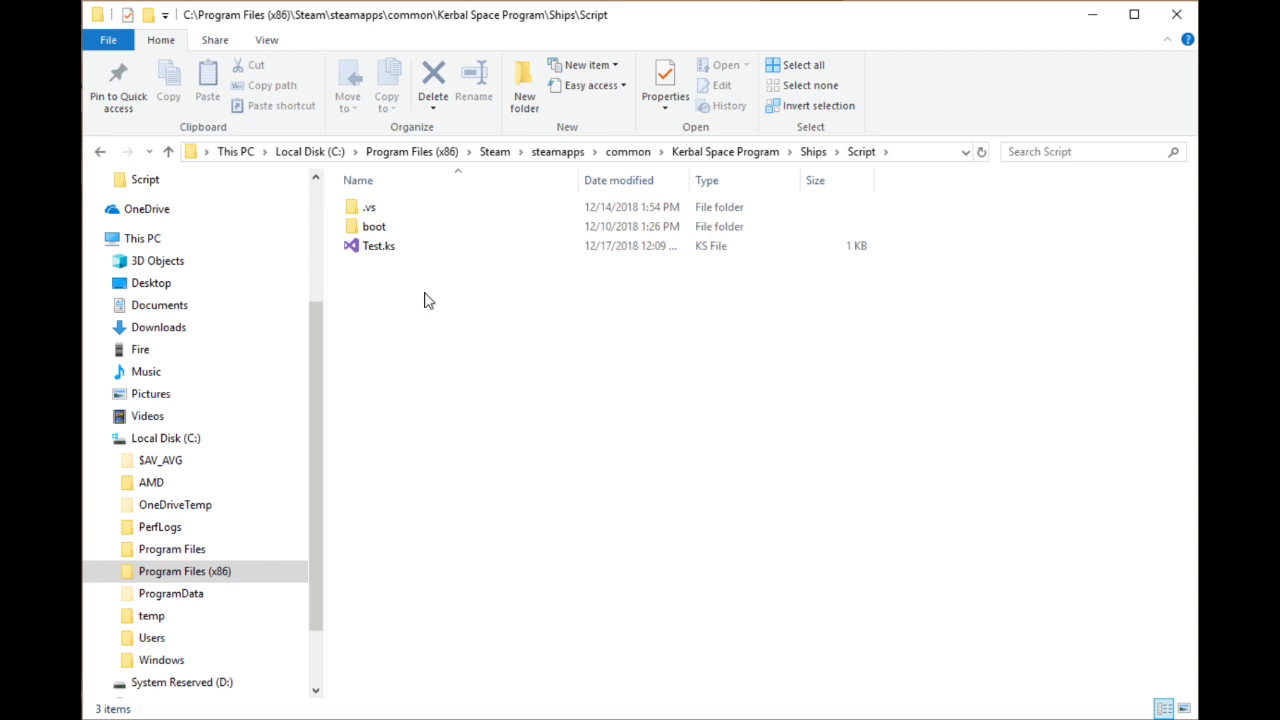
Create a new launch.ks file, accept the extension change, and open it.
{"action": "right_click", "coordinate": [428, 300]}
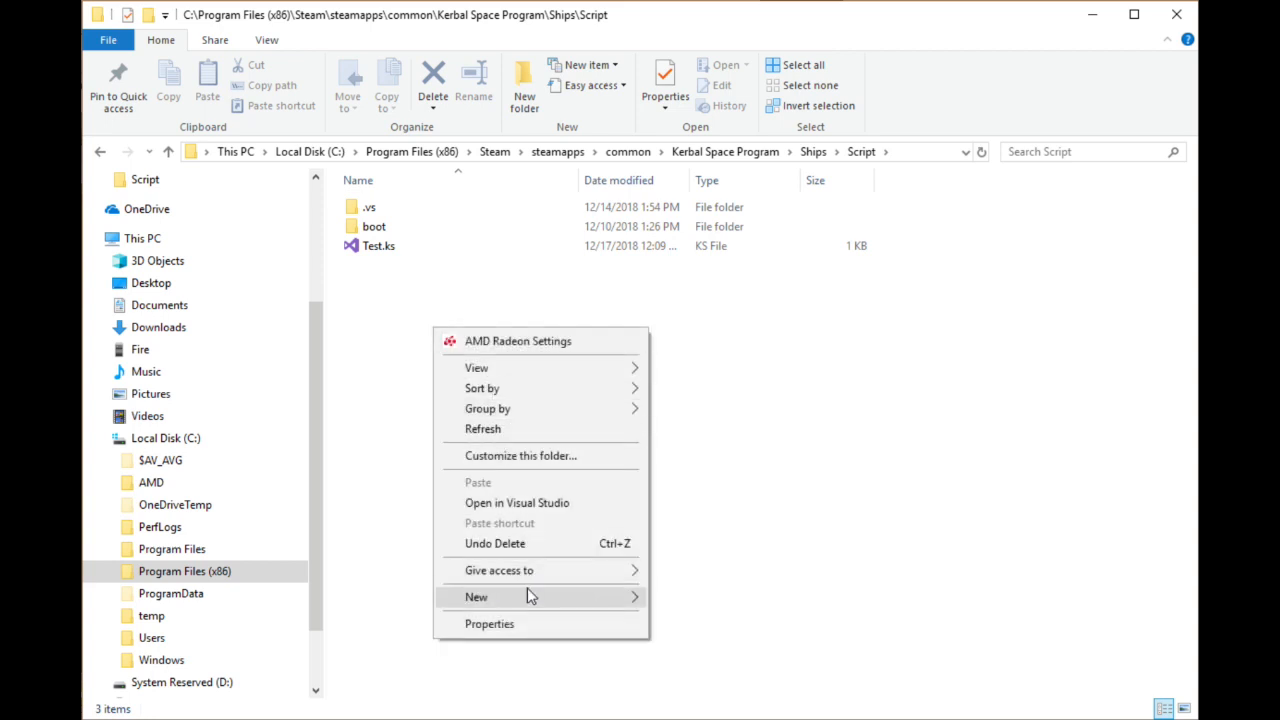
{"action": "left_click", "coordinate": [476, 597]}
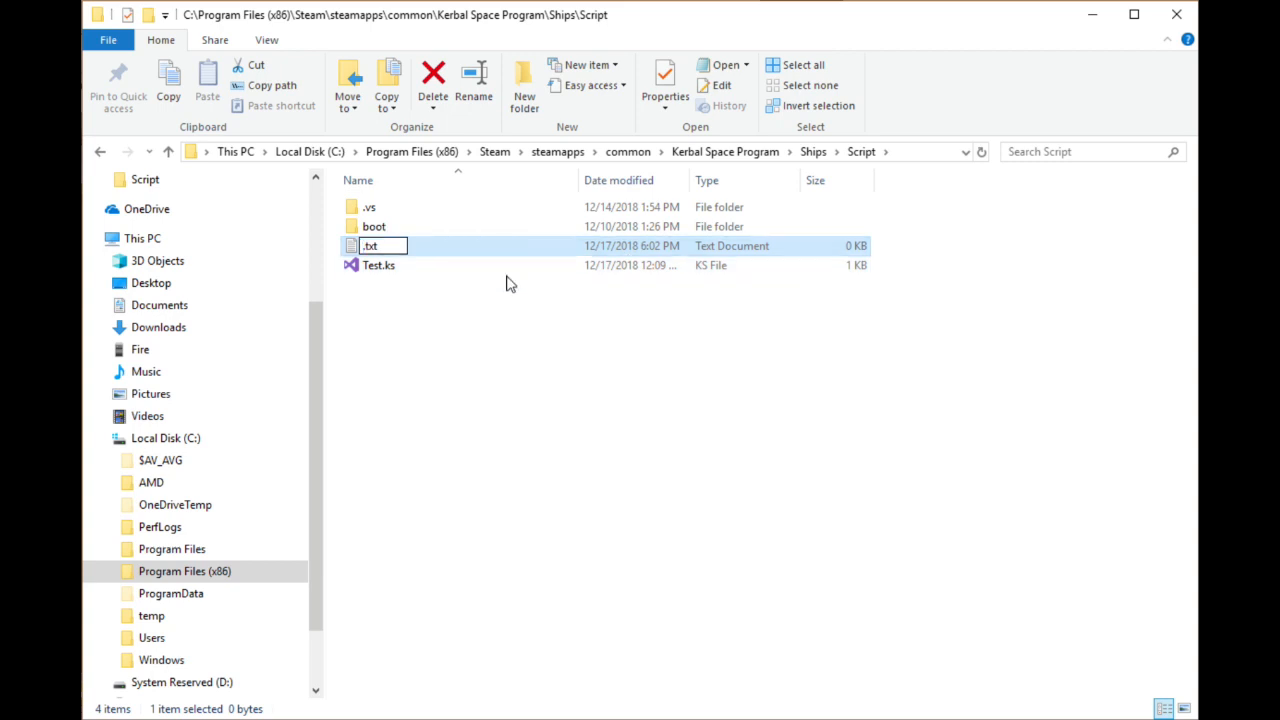
{"action": "type", "text": "launch.ks"}
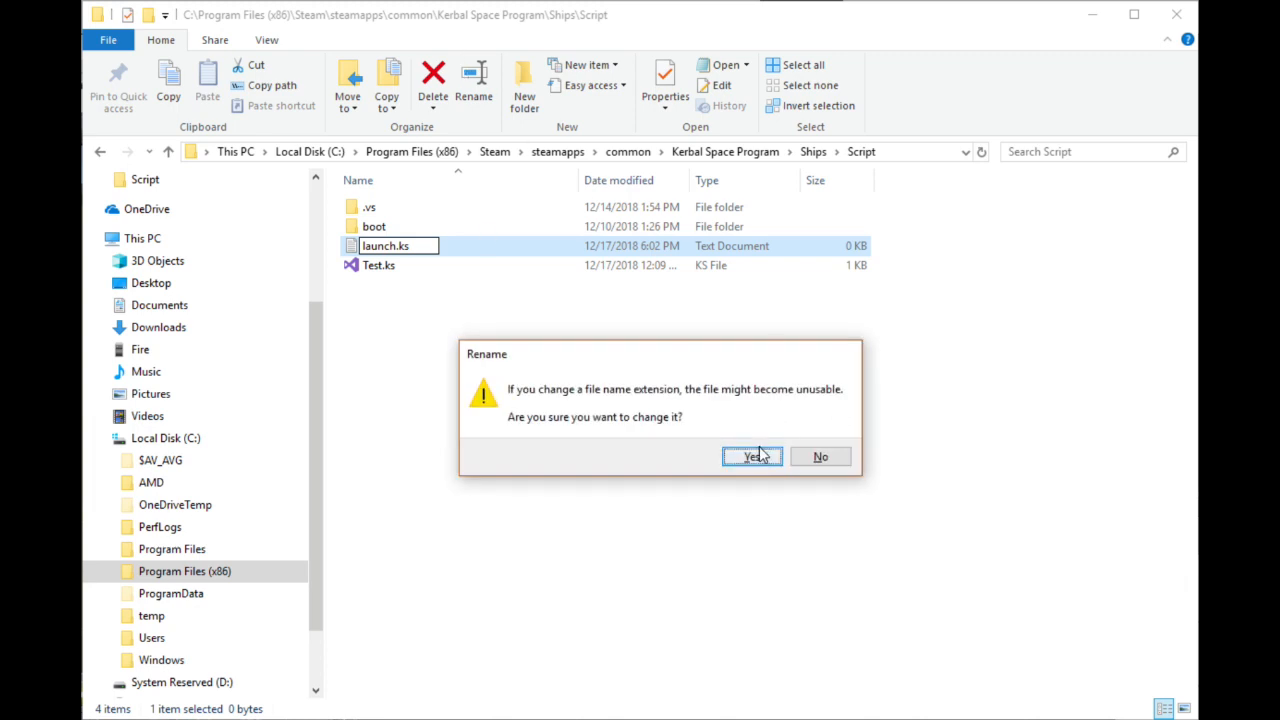
{"action": "left_click", "coordinate": [752, 456]}
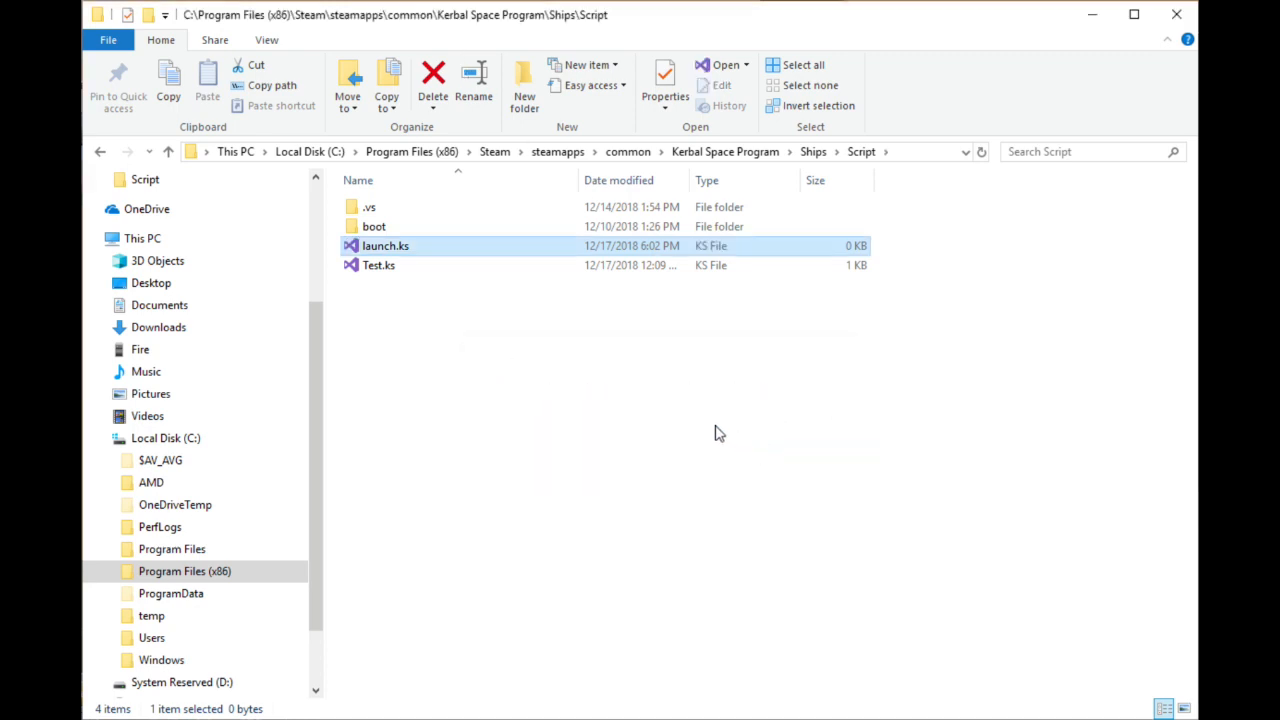
{"action": "double_click", "coordinate": [382, 245]}
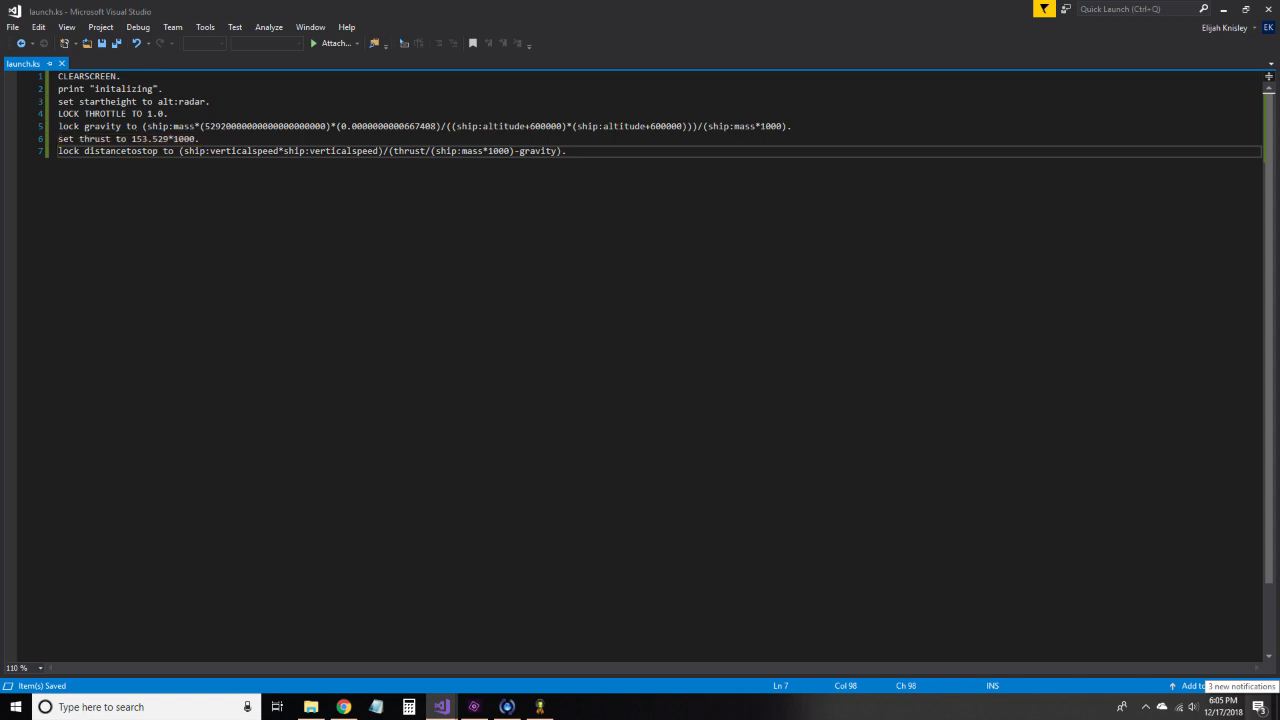
Edit launch.ks code, selecting the 'wait until false' line to replace.
{"action": "left_click_drag", "start_coordinate": [59, 151], "coordinate": [566, 151]}
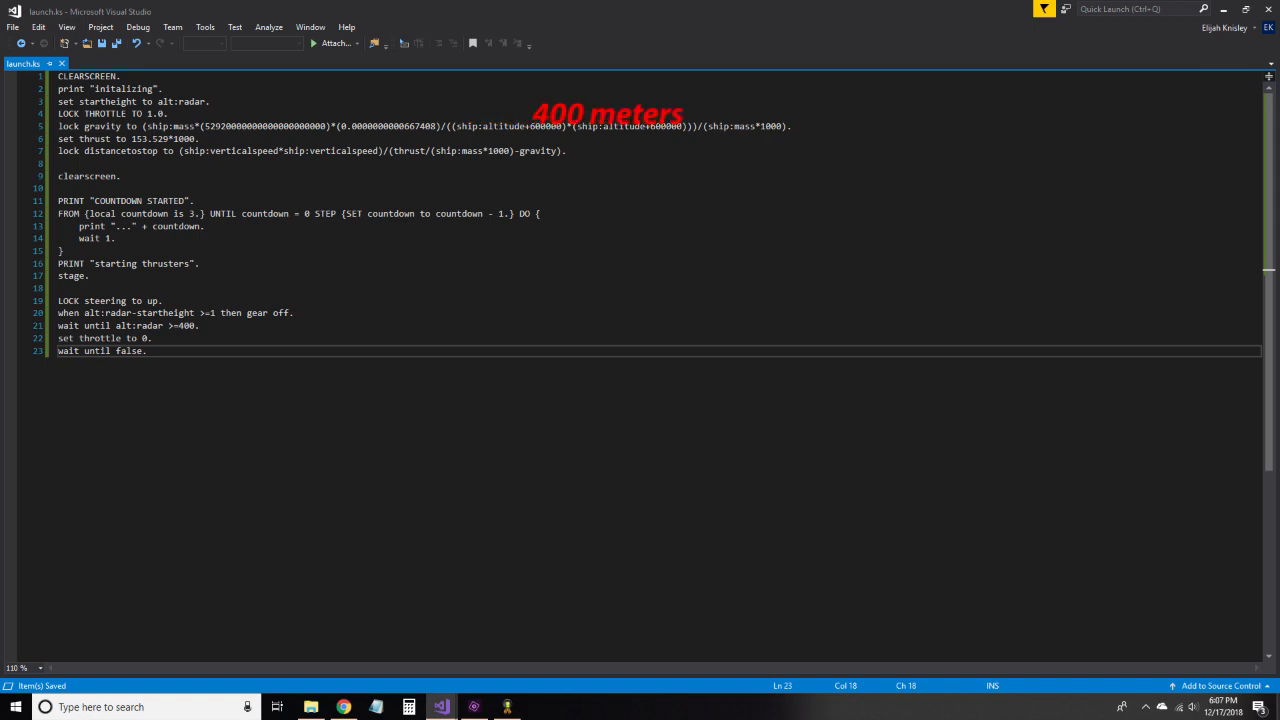
{"action": "triple_click", "coordinate": [100, 350]}
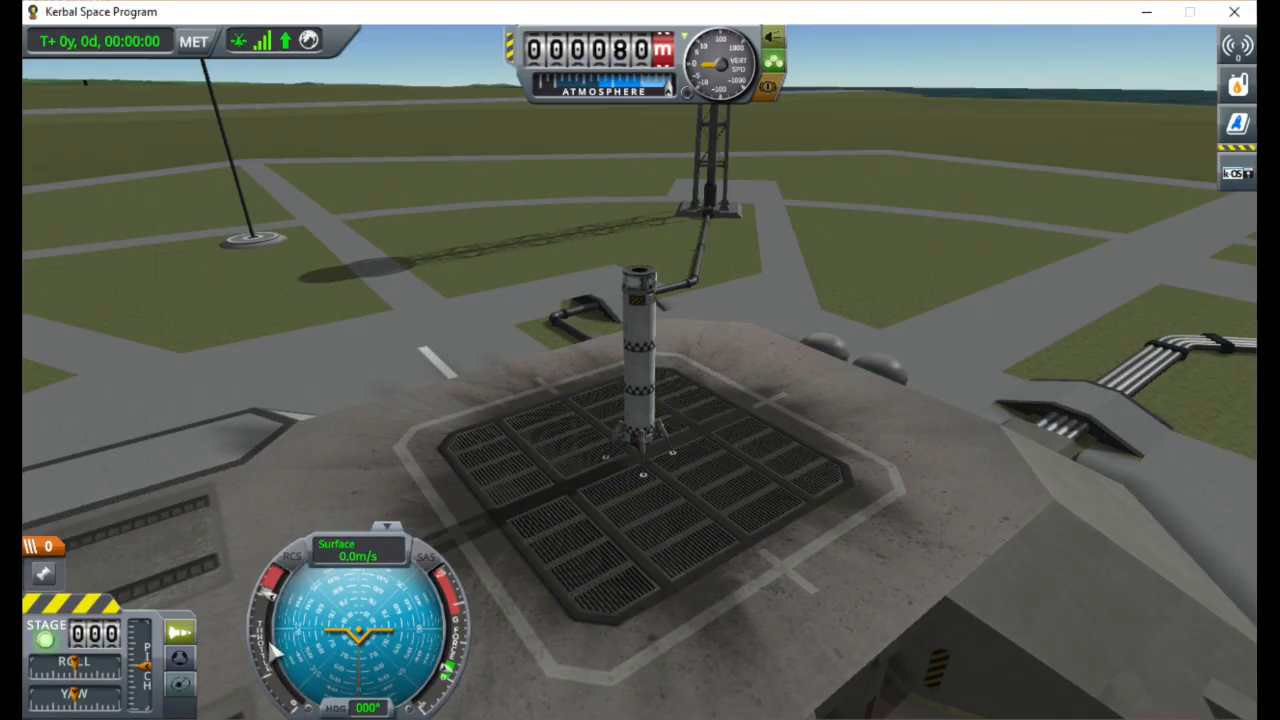
{"action": "mouse_move", "coordinate": [670, 480]}
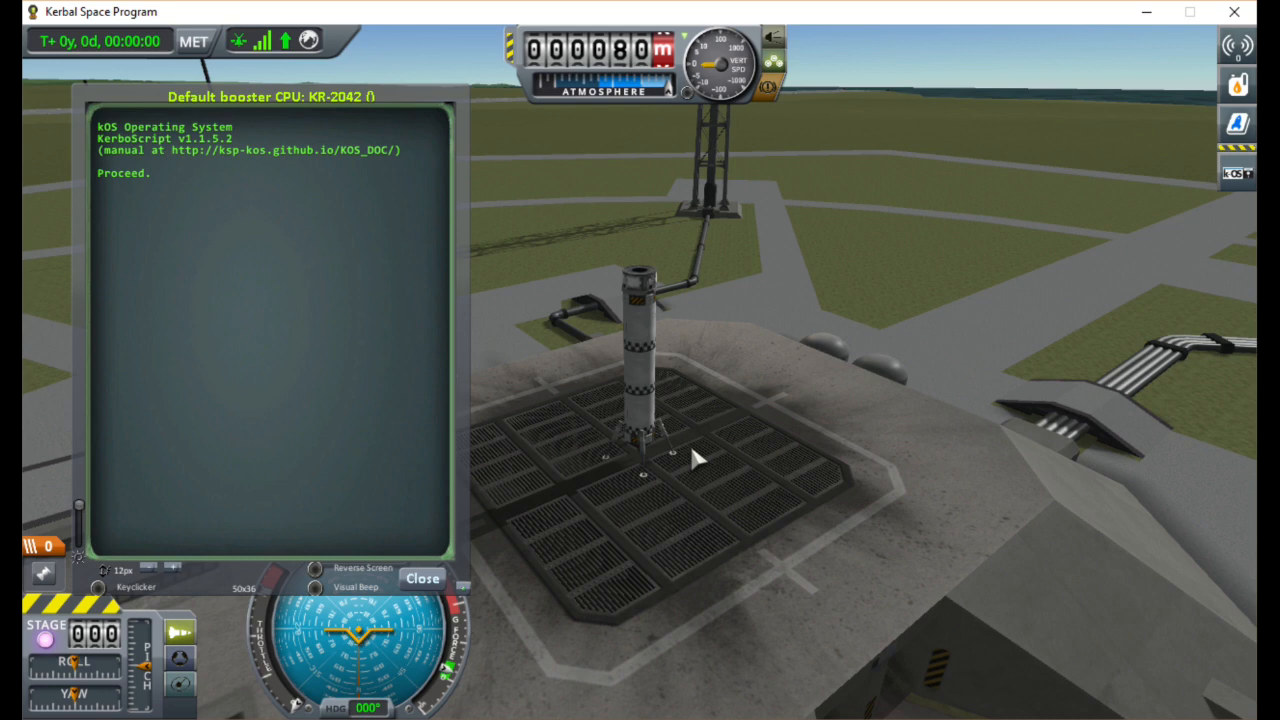
In the kOS terminal, enter 'switch to 0.' and begin 'run launch.'.
{"action": "type", "text": "switch to 0."}
{"action": "type", "text": "ru"}
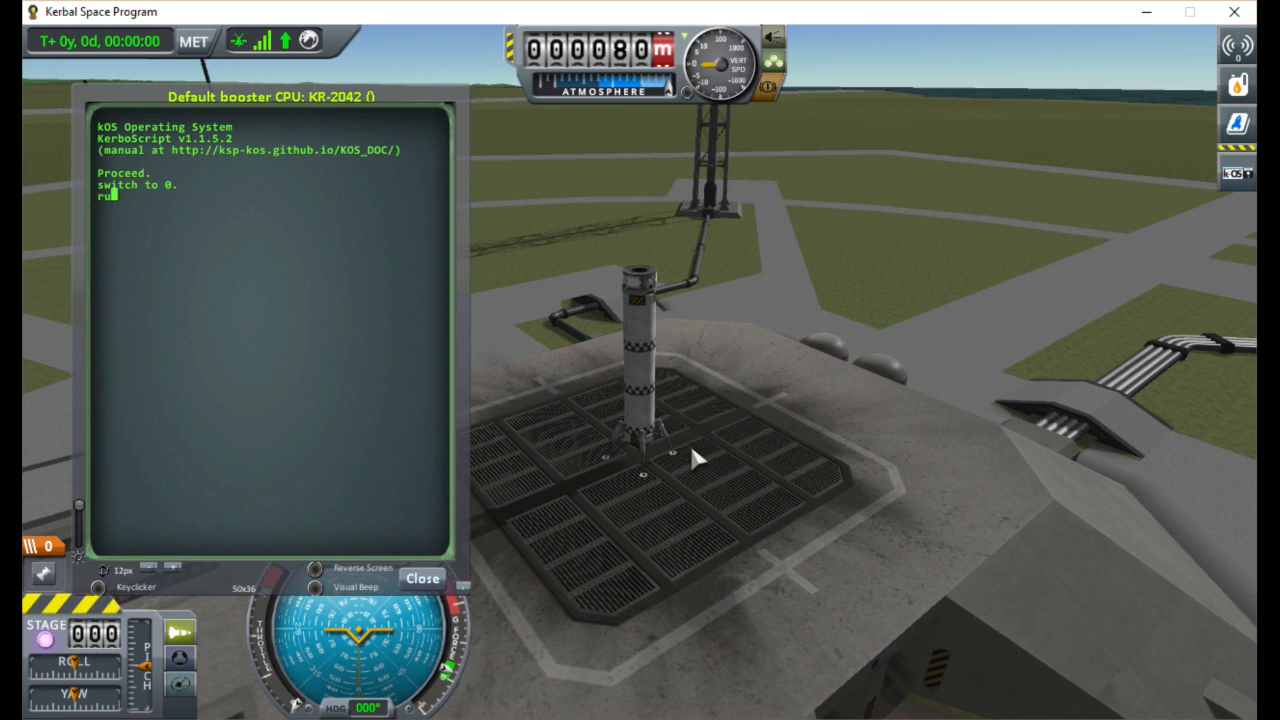
{"action": "type", "text": "la"}
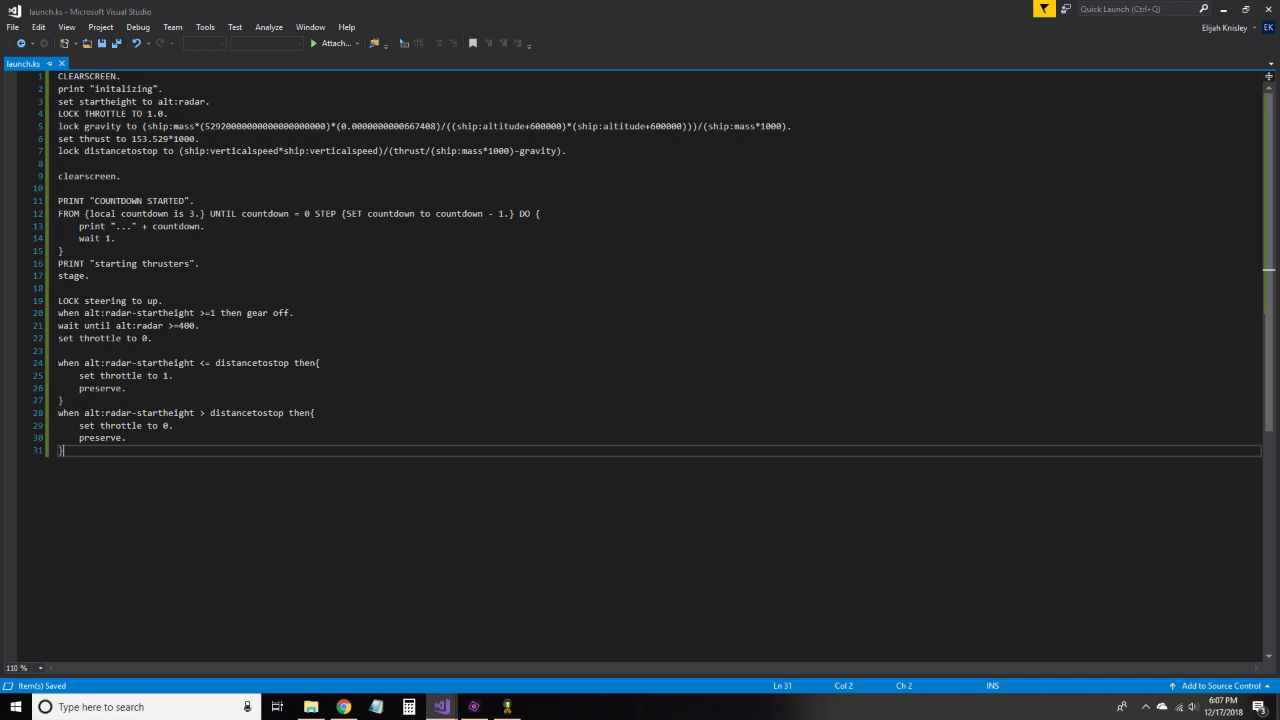
Add the suicide-burn lines, including 'when alt:radar <=300 then gear on.'.
{"action": "left_click_drag", "start_coordinate": [58, 362], "coordinate": [62, 400]}
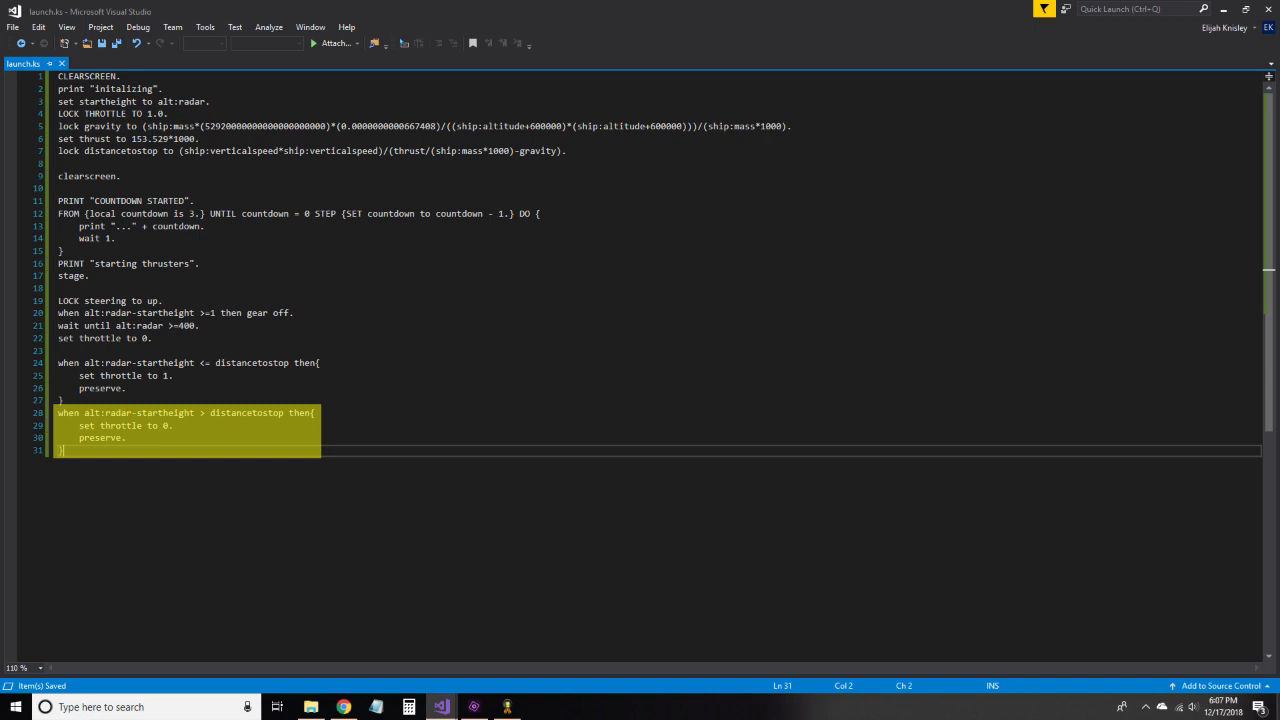
{"action": "type", "text": "when alt:radar <=300 then gear on."}
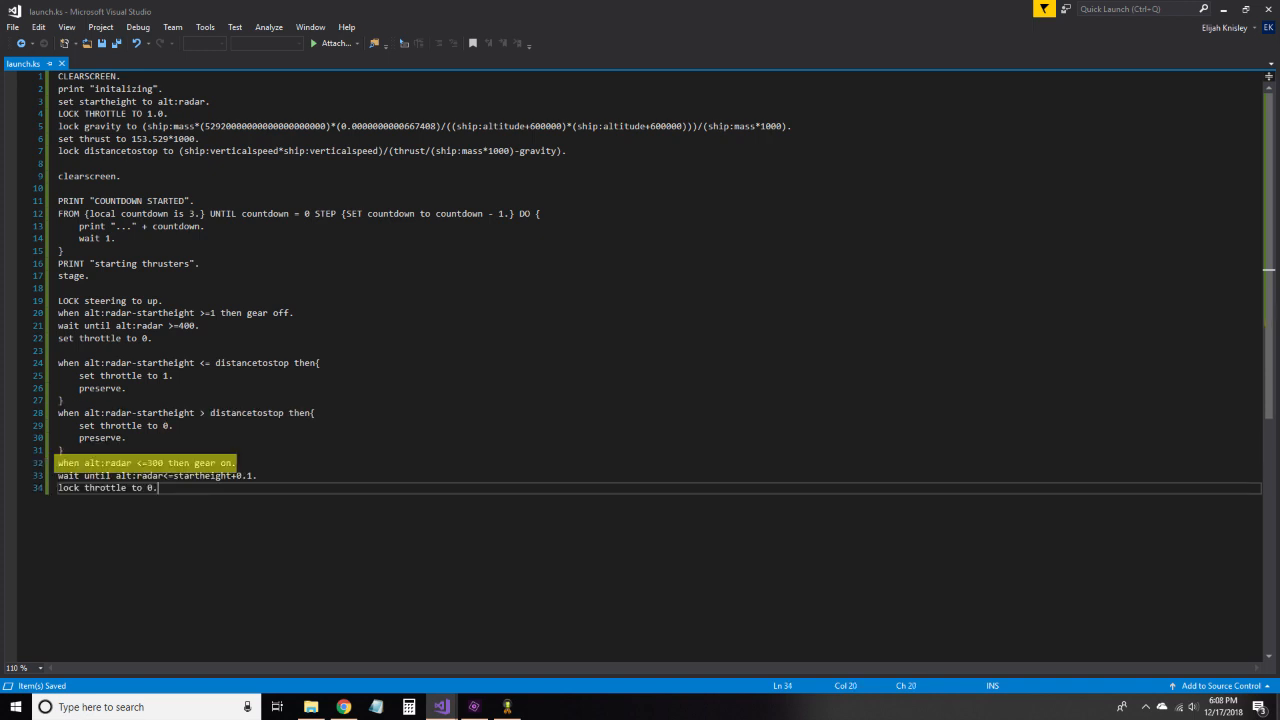